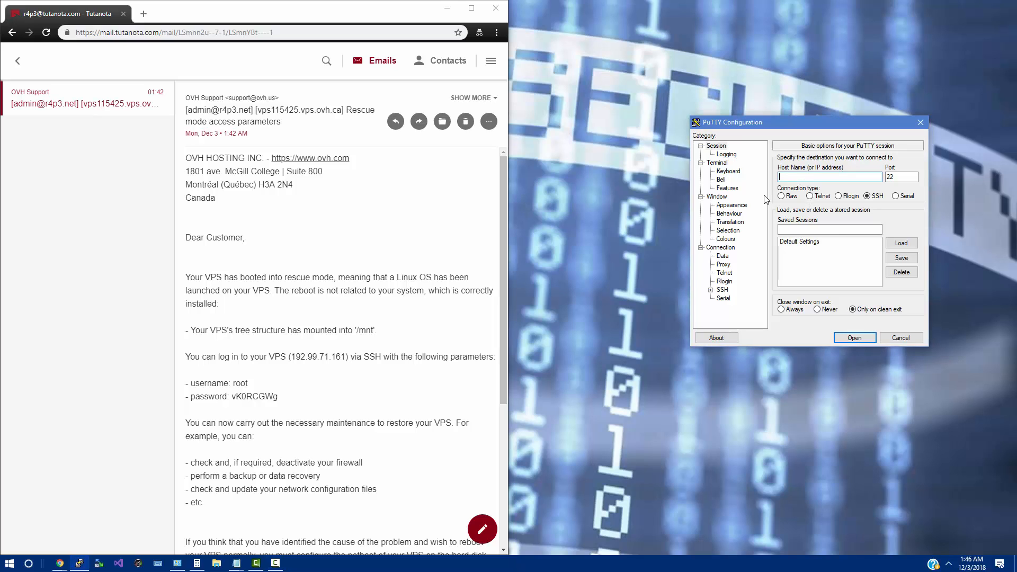
pyautogui.moveTo(419, 310)
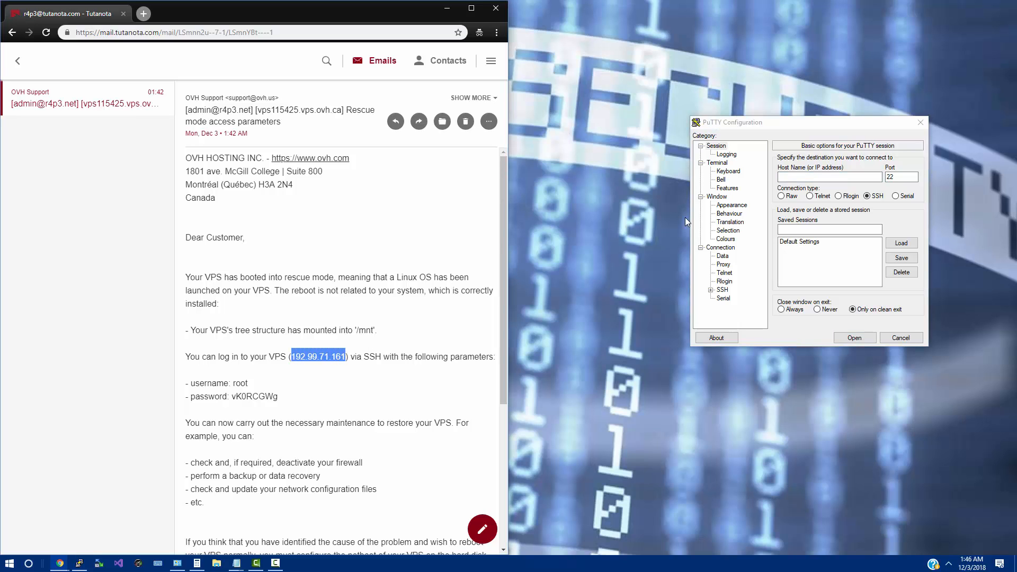
# Step: Connect by SSH to 192.99.71.161, accept the host key, and log in as root
pyautogui.click(853, 337)
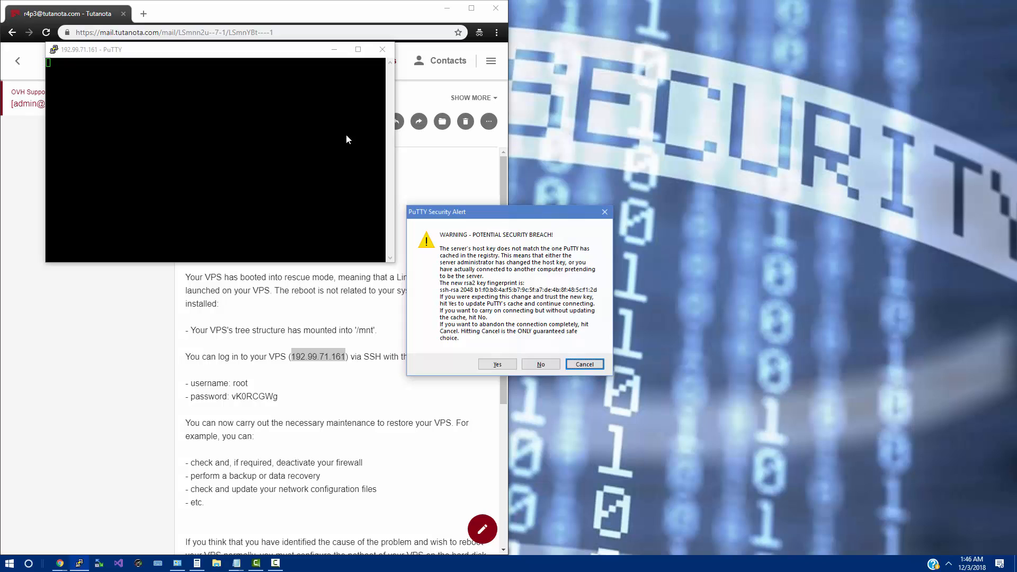
pyautogui.click(496, 364)
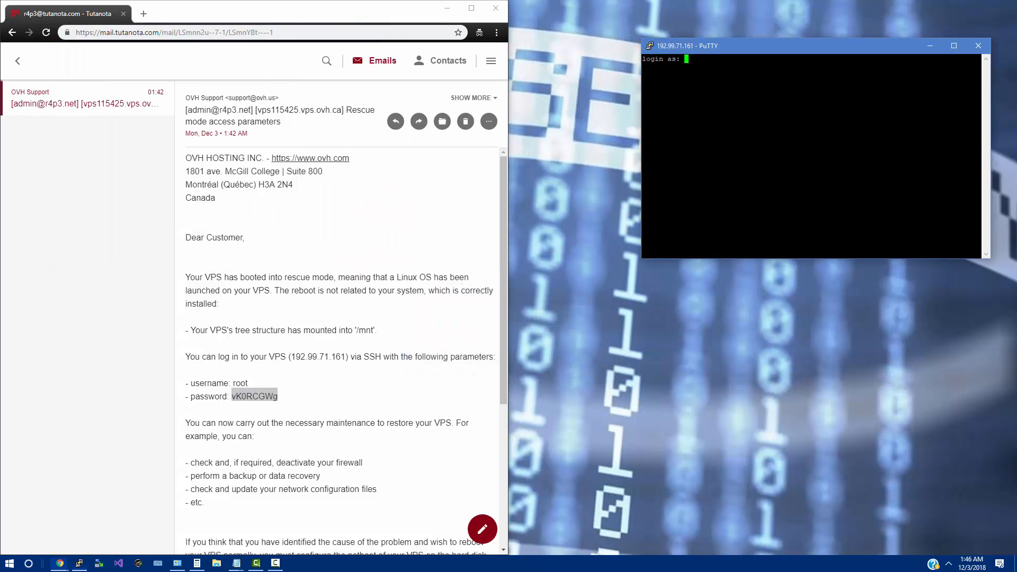
pyautogui.write('root')
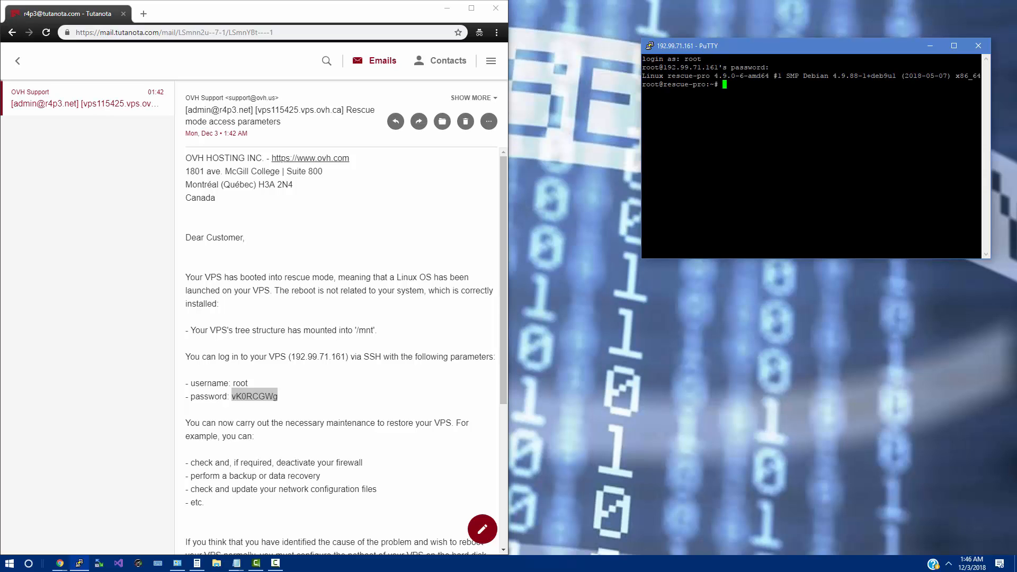
# Step: List disks with lsblk, chroot into /mnt/sdb1, and run passwd for a new root password
pyautogui.write('lsblk')
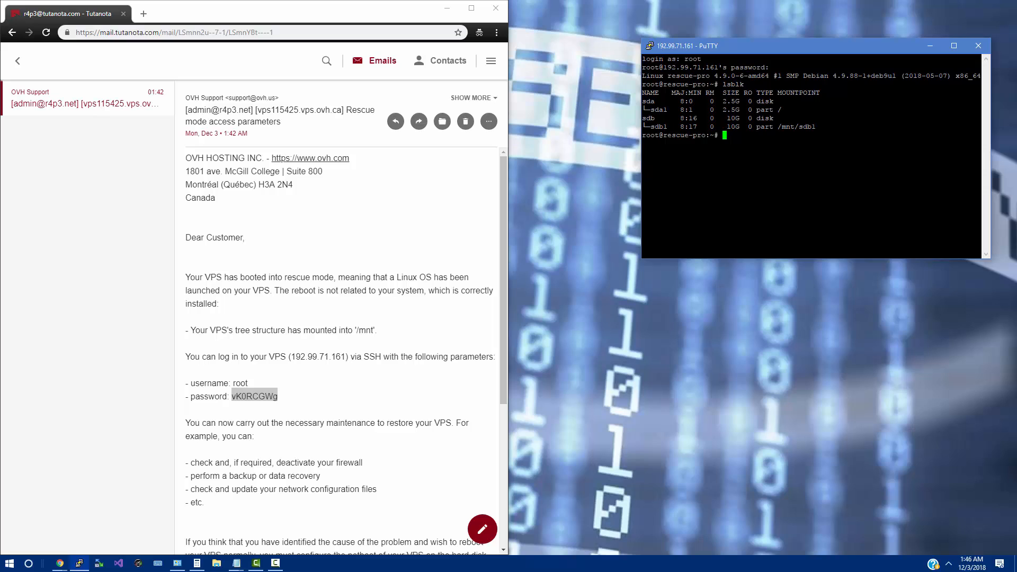
pyautogui.moveTo(754, 126); pyautogui.dragTo(815, 126)
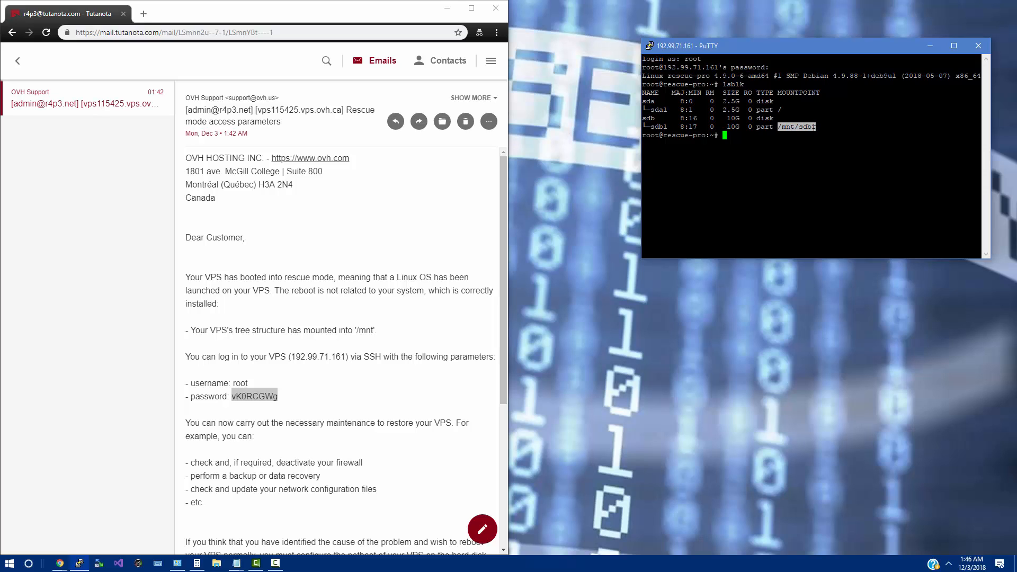
pyautogui.write('chroot /mnt/sdb1')
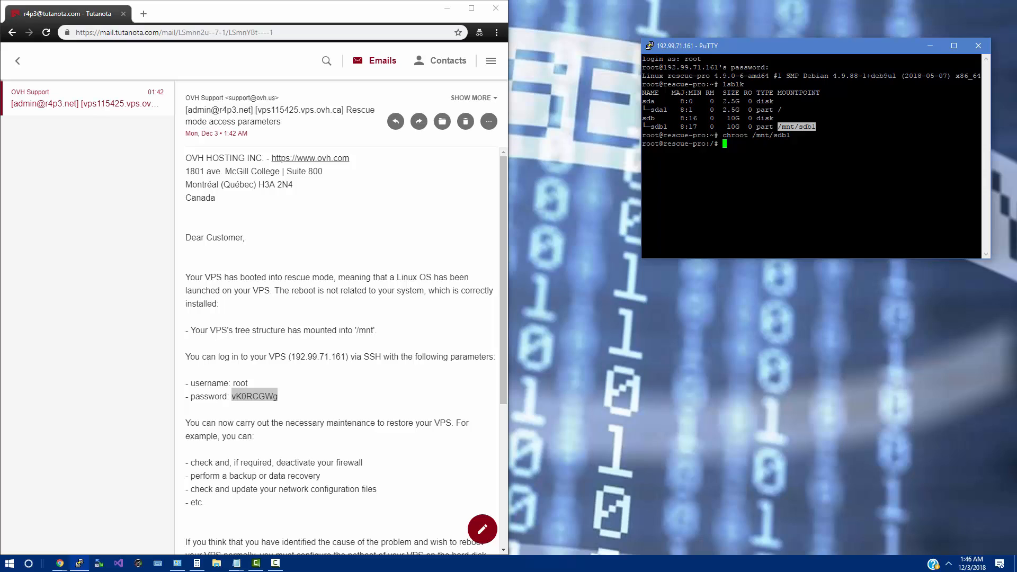
pyautogui.write('passwd')
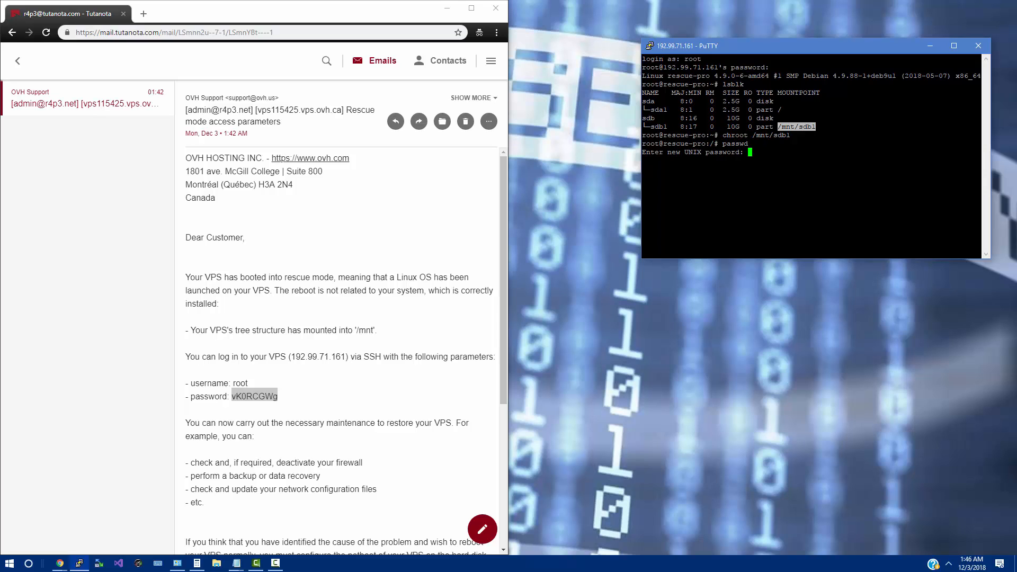